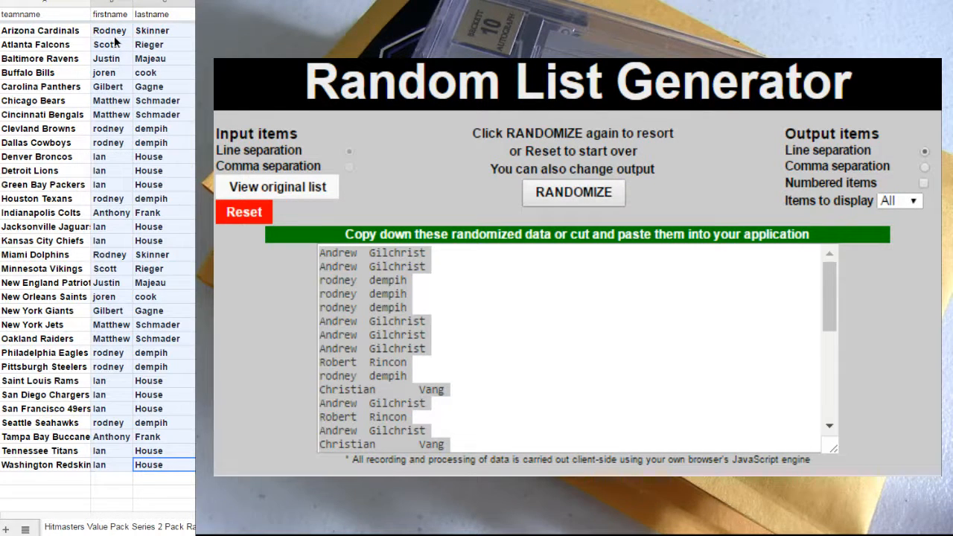
mouse_move(386, 214)
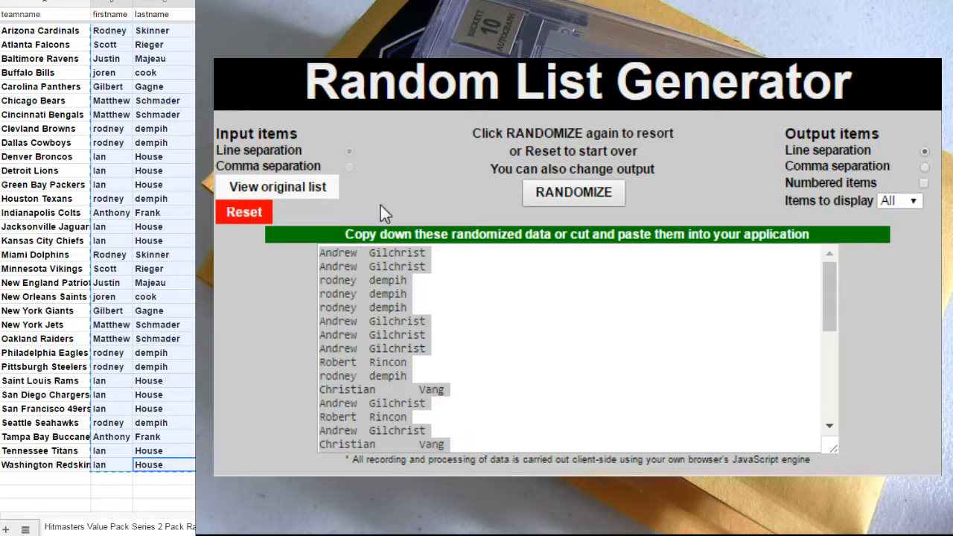
Reset the generator and place the spreadsheet's player first and last names in the input box
left_click(244, 211)
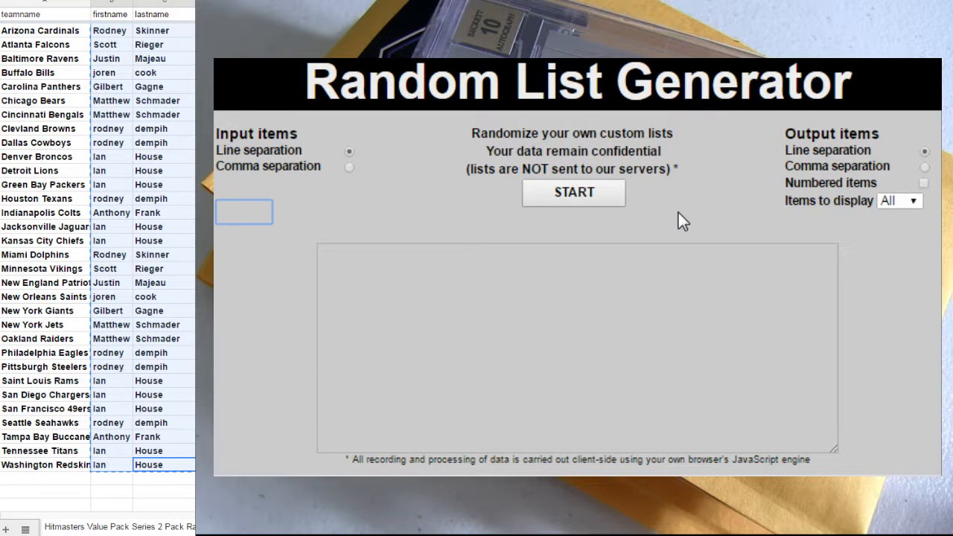
left_click(573, 192)
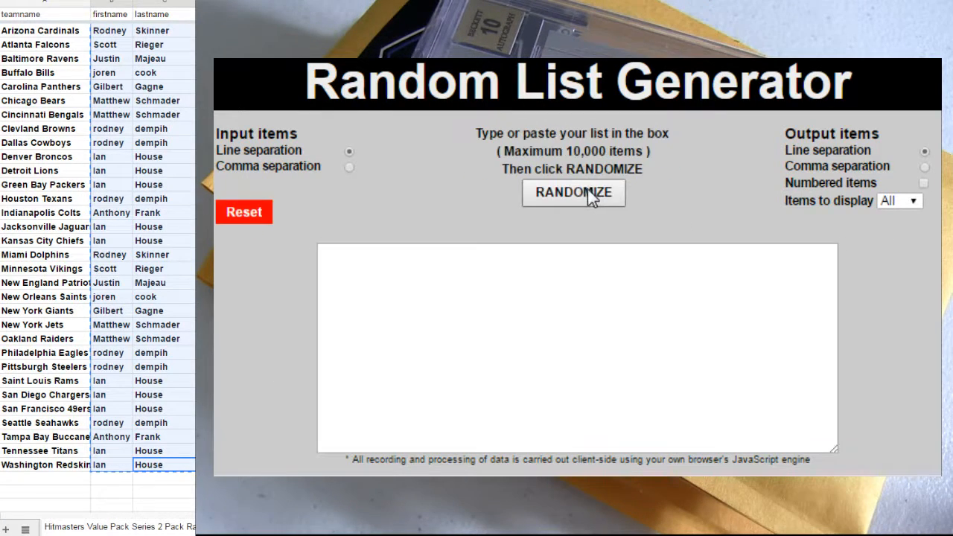
left_click(577, 345)
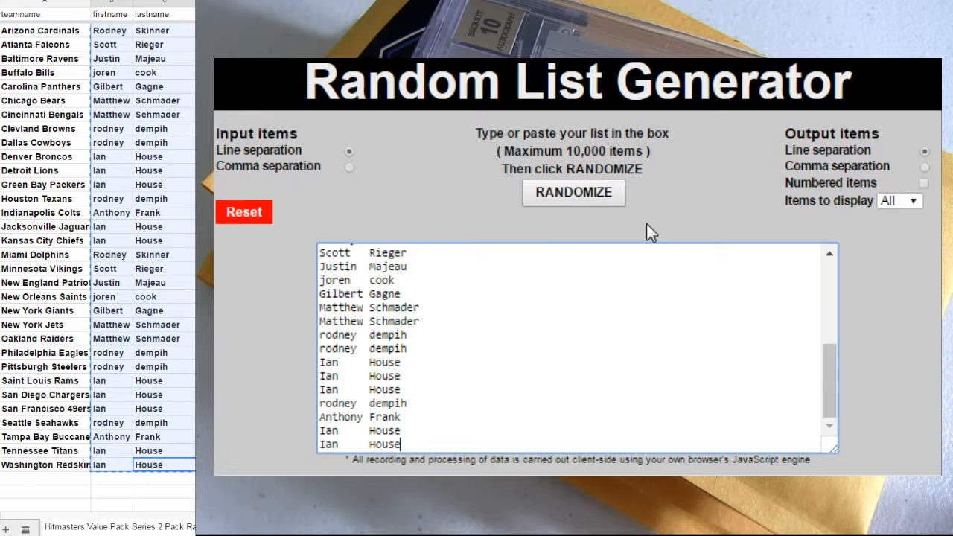
Randomize the player names twice and begin entering the shuffled order into the spreadsheet list
left_click(572, 192)
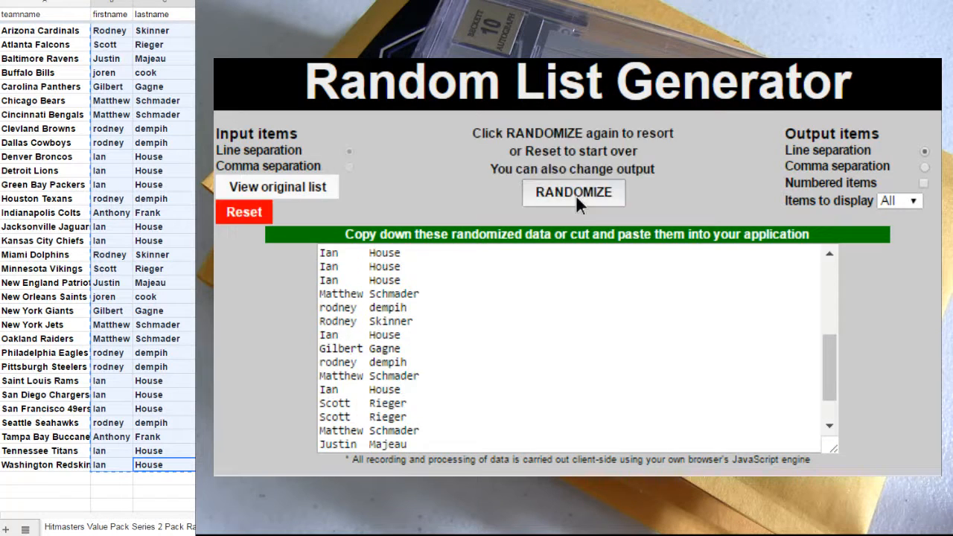
left_click(573, 192)
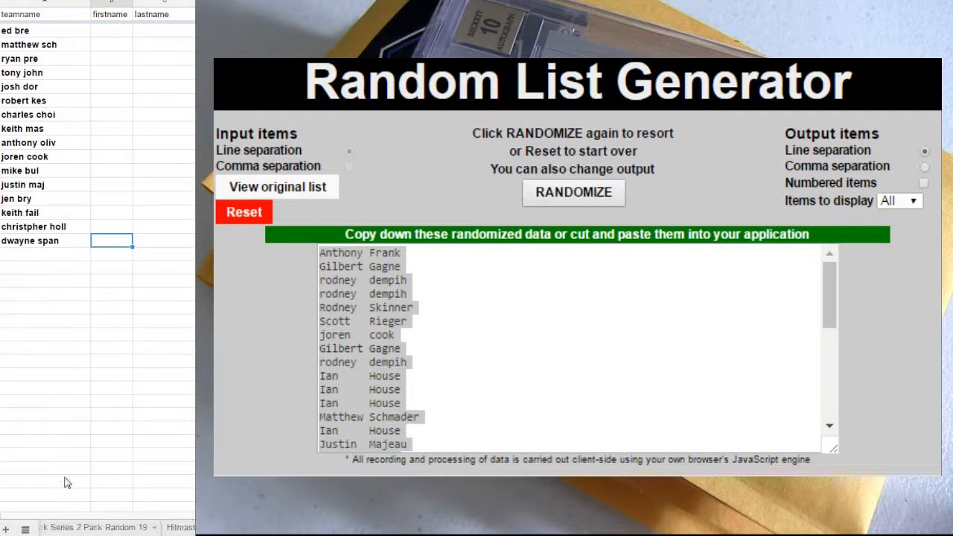
type("a")
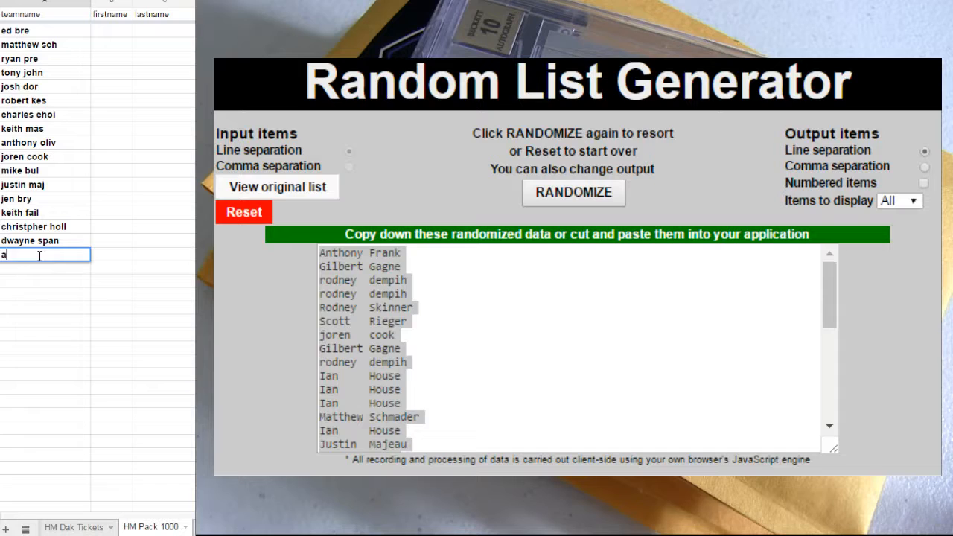